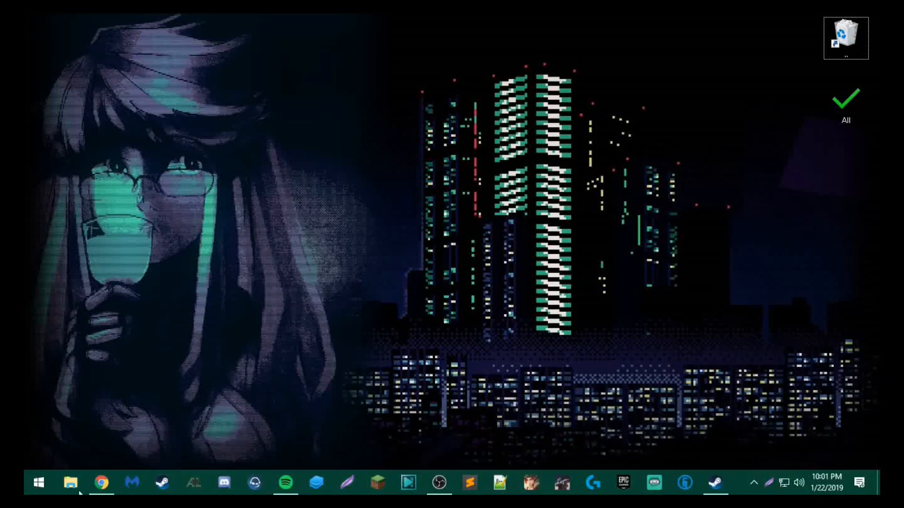
Show app.prntscr.com in Chrome and scroll through its features, screenshots and video sections
left_click(100, 483)
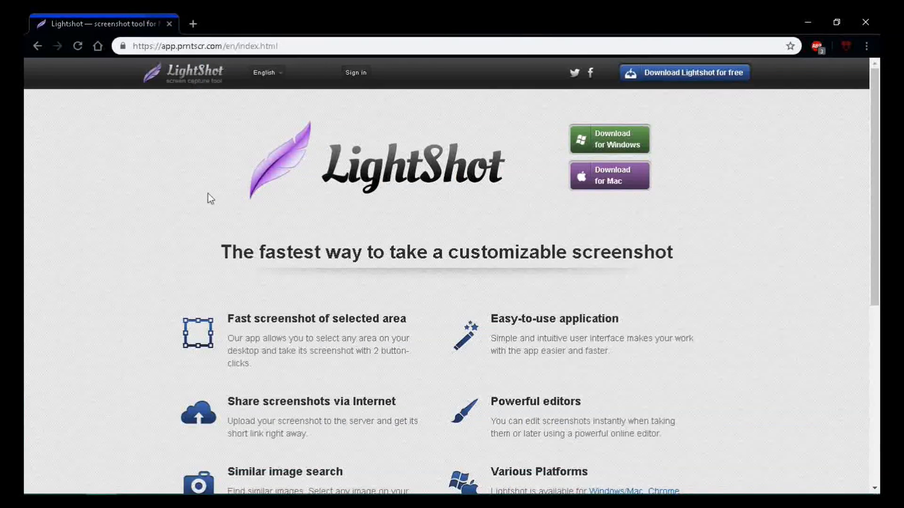
scroll("down", 3)
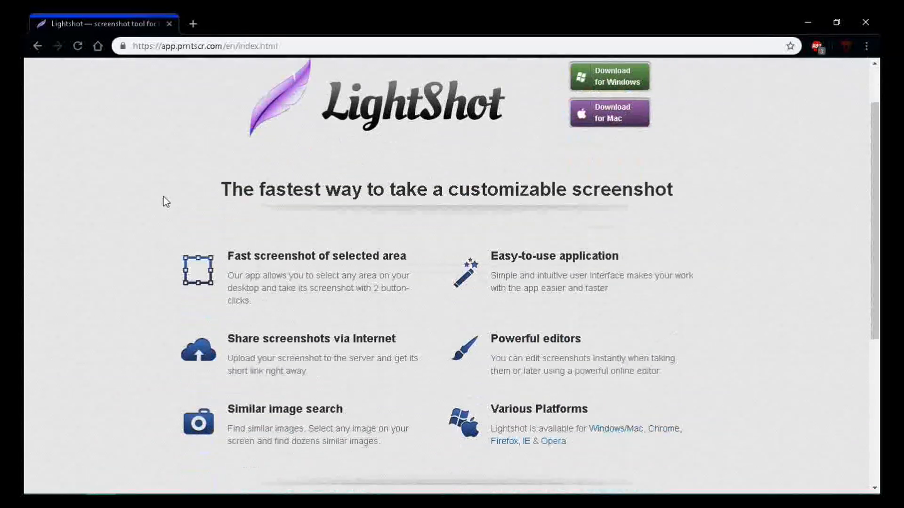
scroll("down", 3)
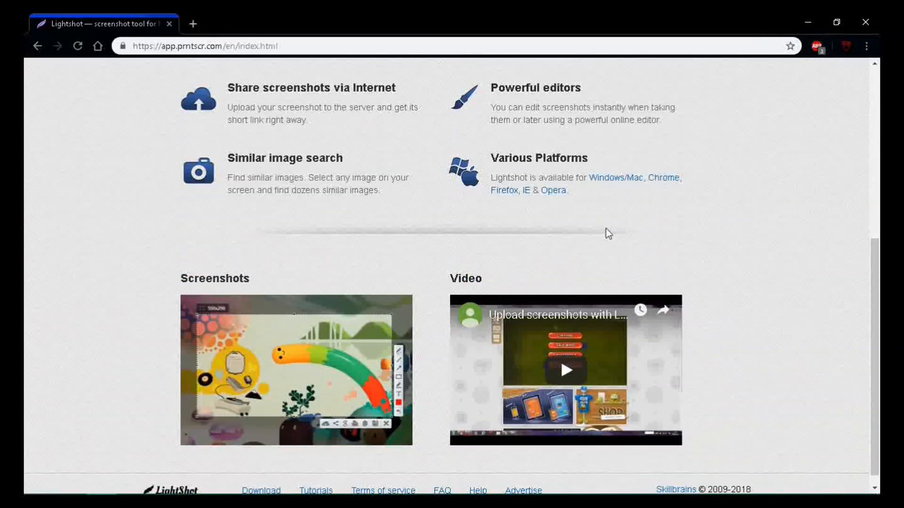
scroll("up", 3)
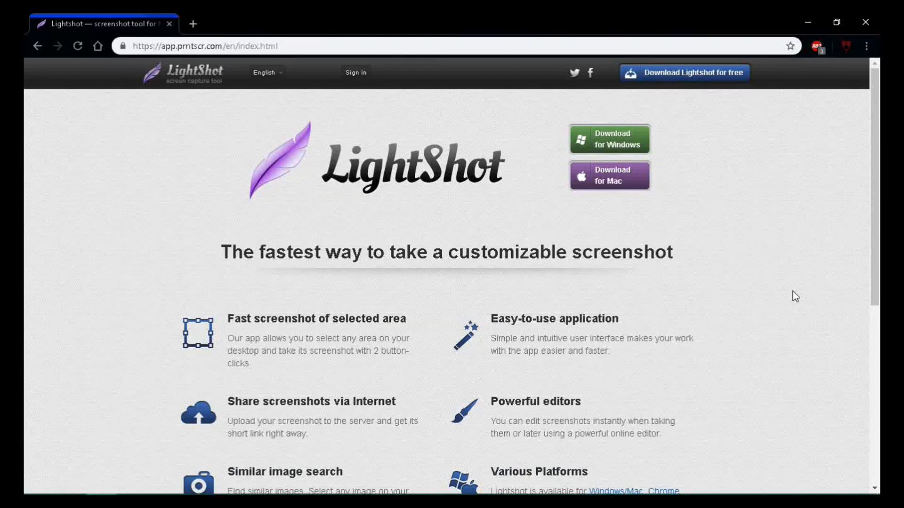
mouse_move(804, 266)
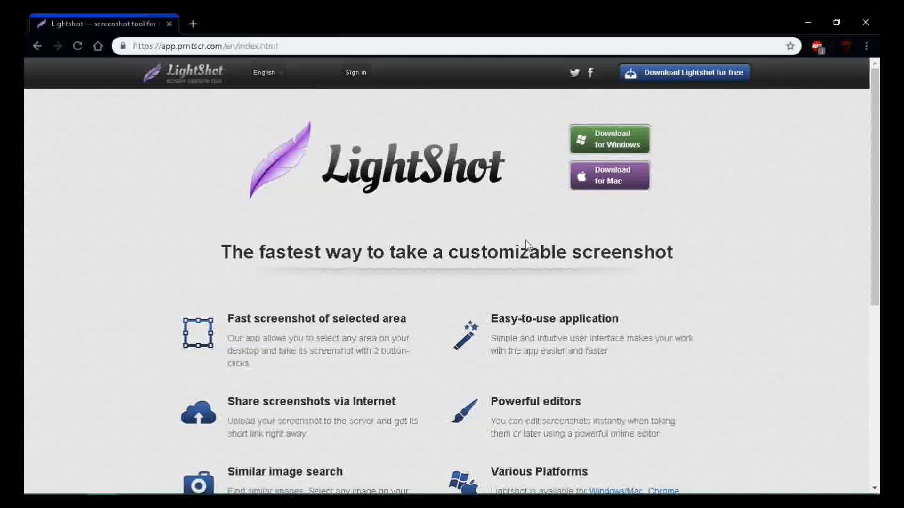
scroll("down", 3)
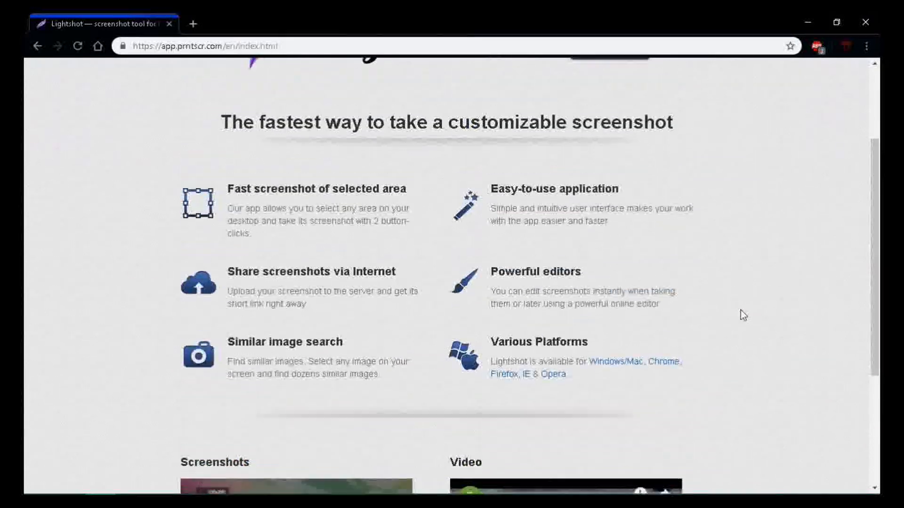
scroll("down", 3)
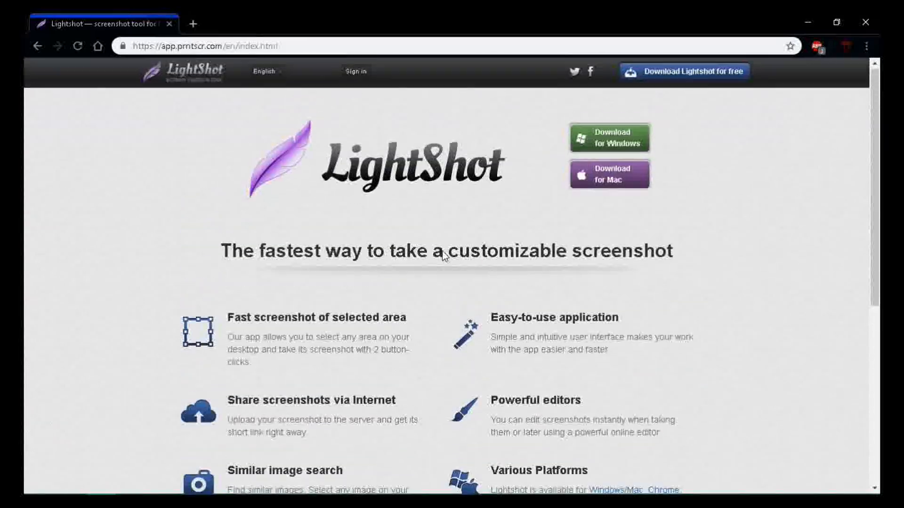
scroll("down", 3)
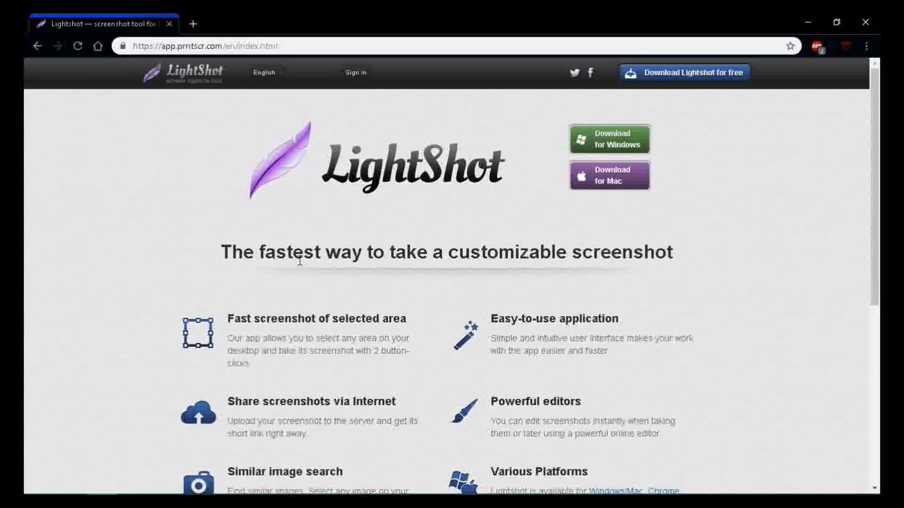
mouse_move(182, 248)
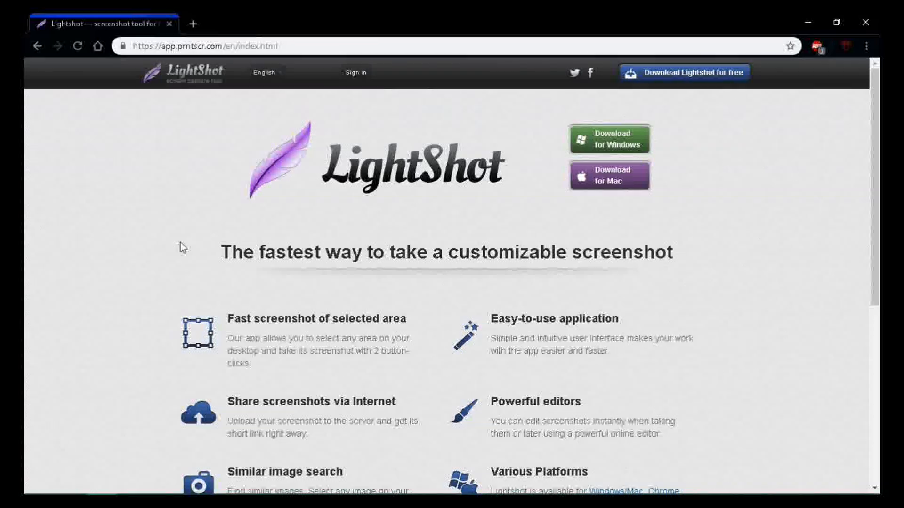